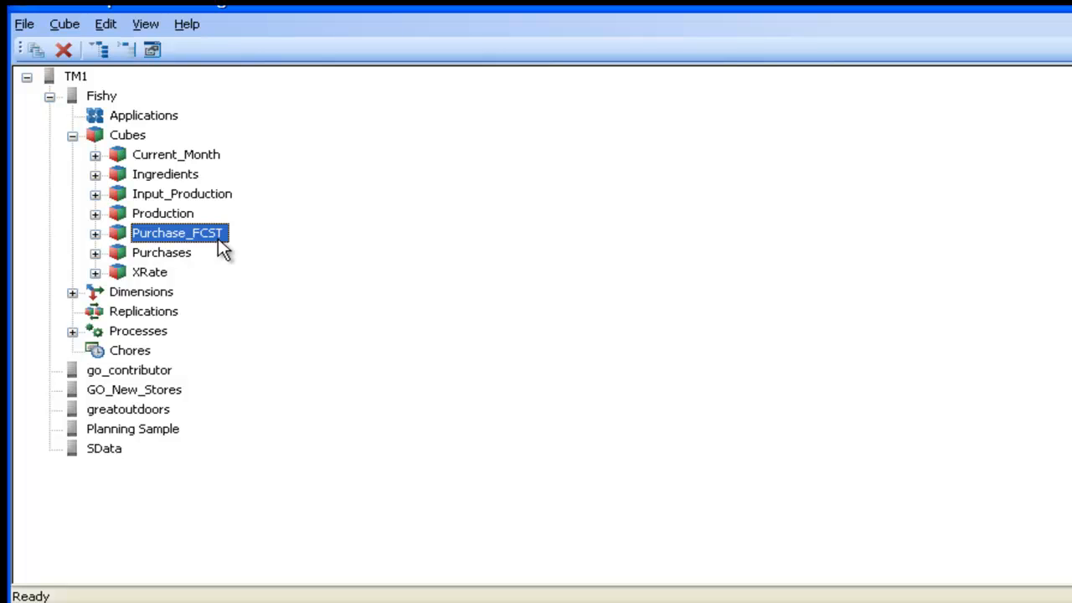
Bring up the Purchase_FCST cube's properties, listing Purchase_FCST_M as its measures dimension.
right_click(177, 233)
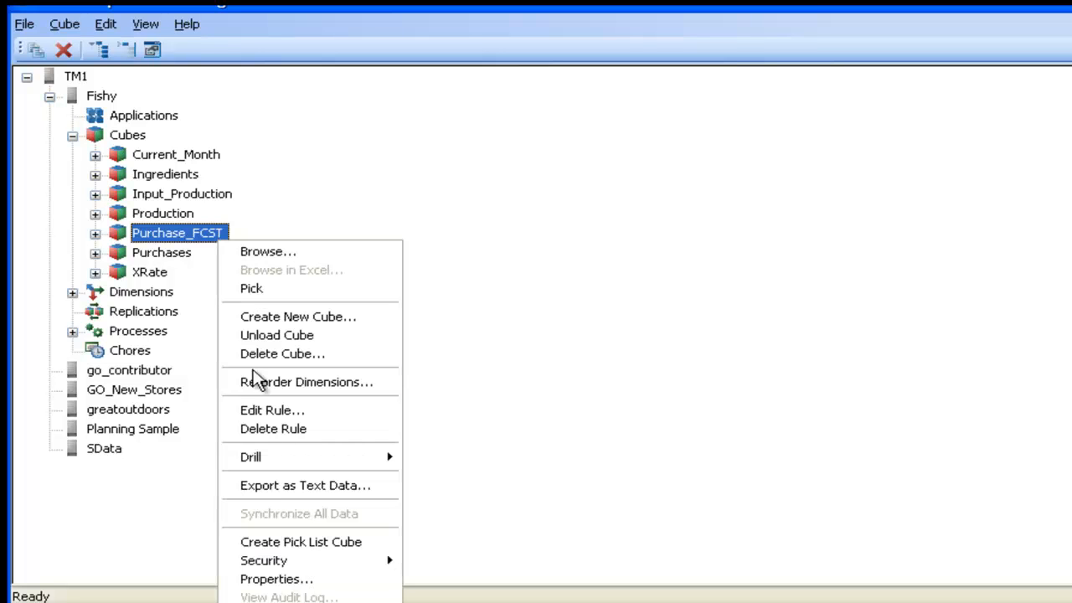
left_click(276, 579)
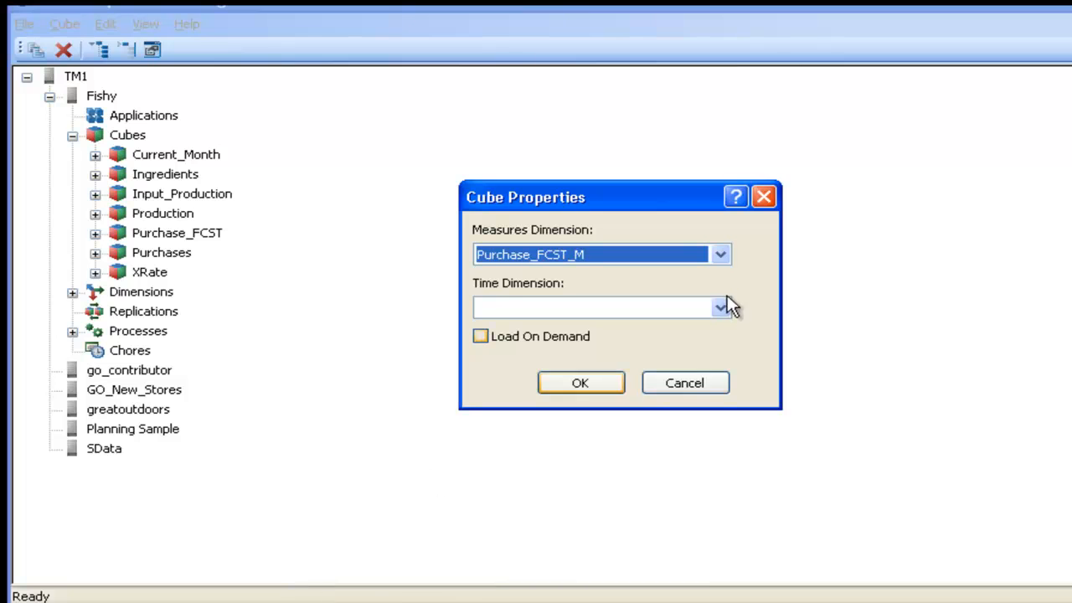
left_click(720, 251)
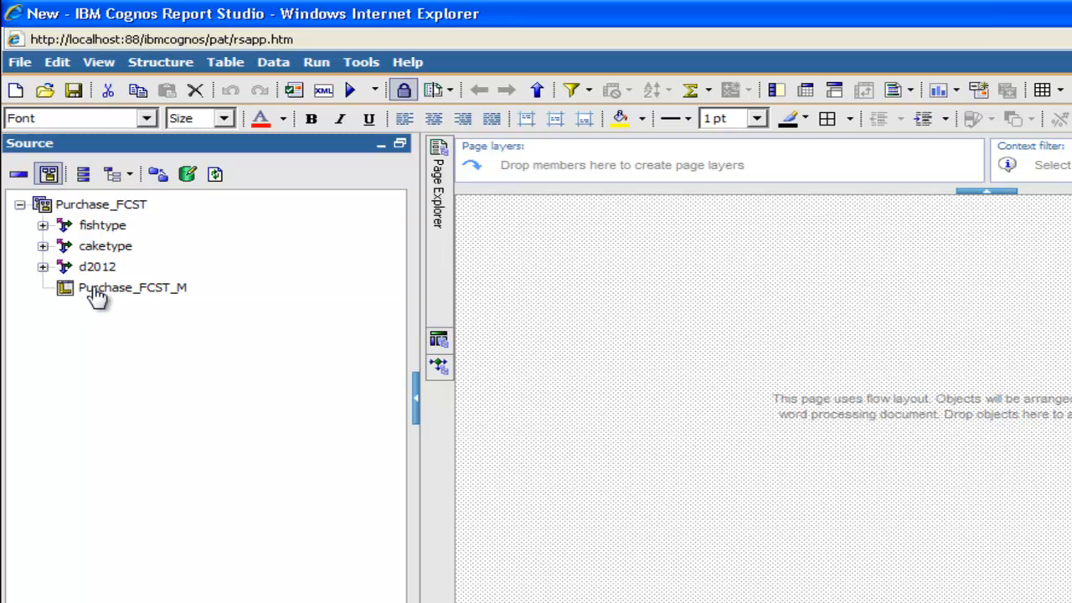
Expand d2012 and caketype to show caketype's levels Total, Total.1 and caketype.
left_click(44, 266)
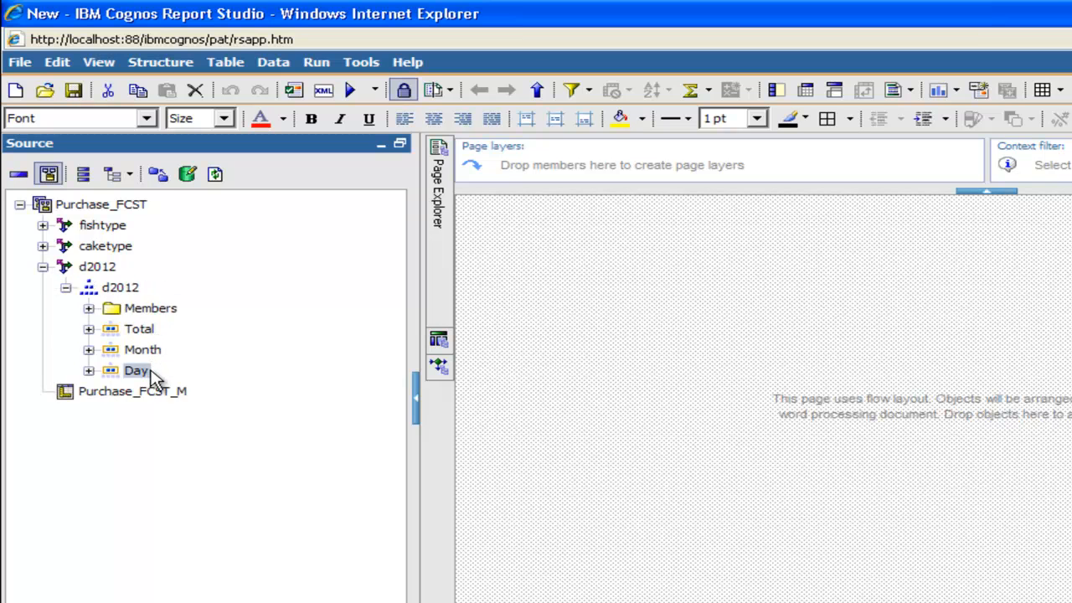
left_click(44, 244)
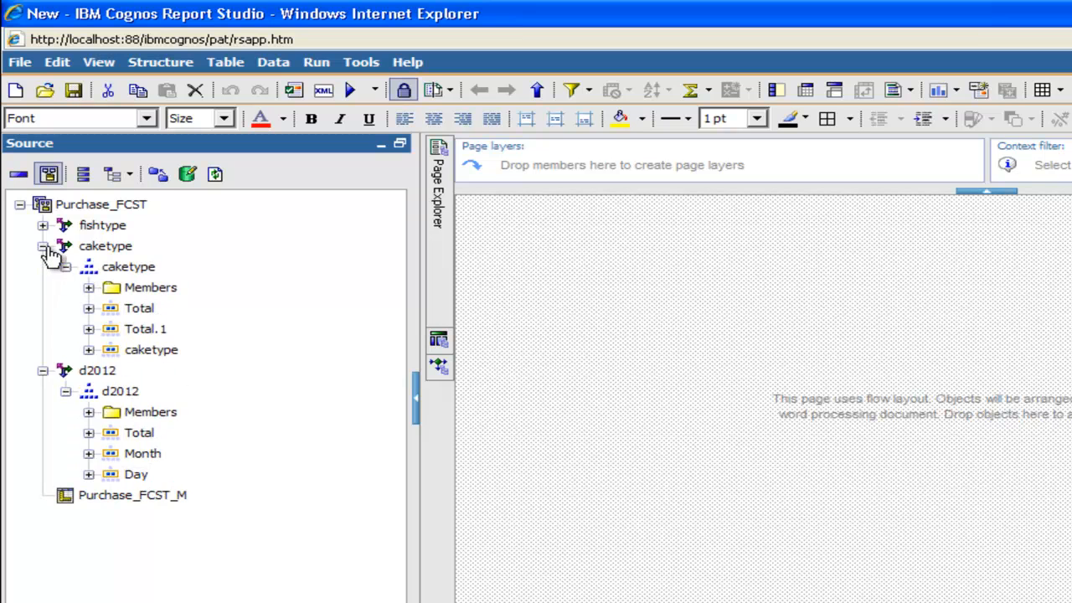
mouse_move(164, 328)
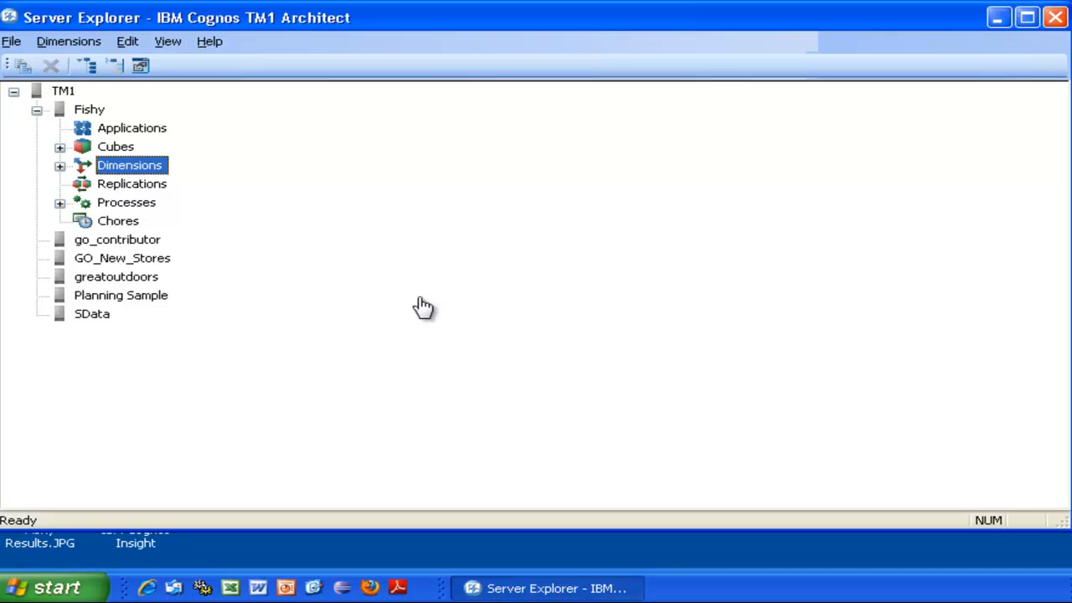
mouse_move(168, 44)
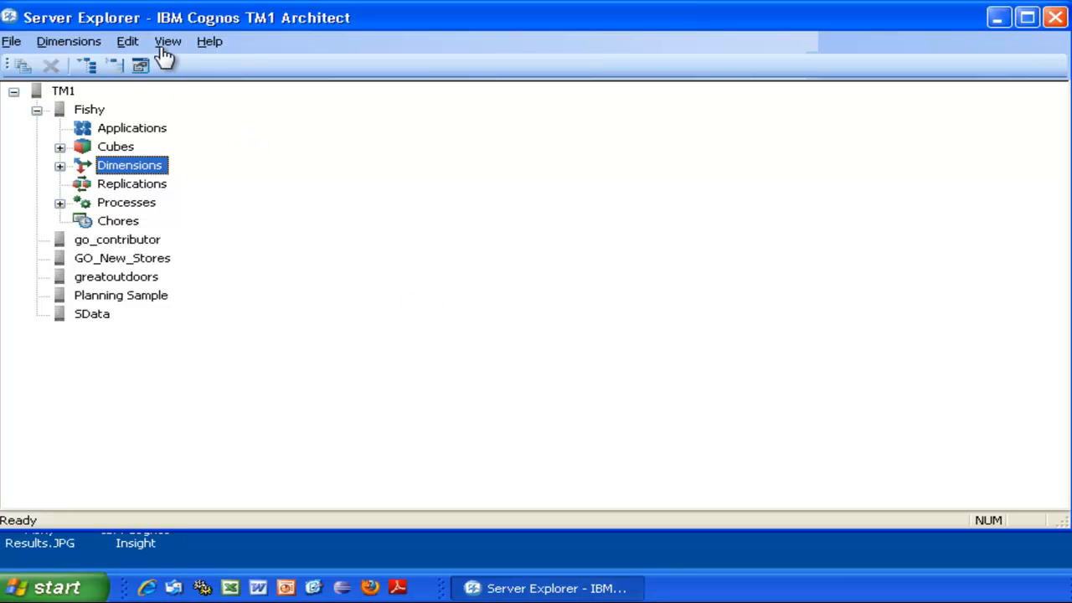
Display control objects and bring up the HierarchyProperties cube in Cube Viewer for caketype.
left_click(167, 40)
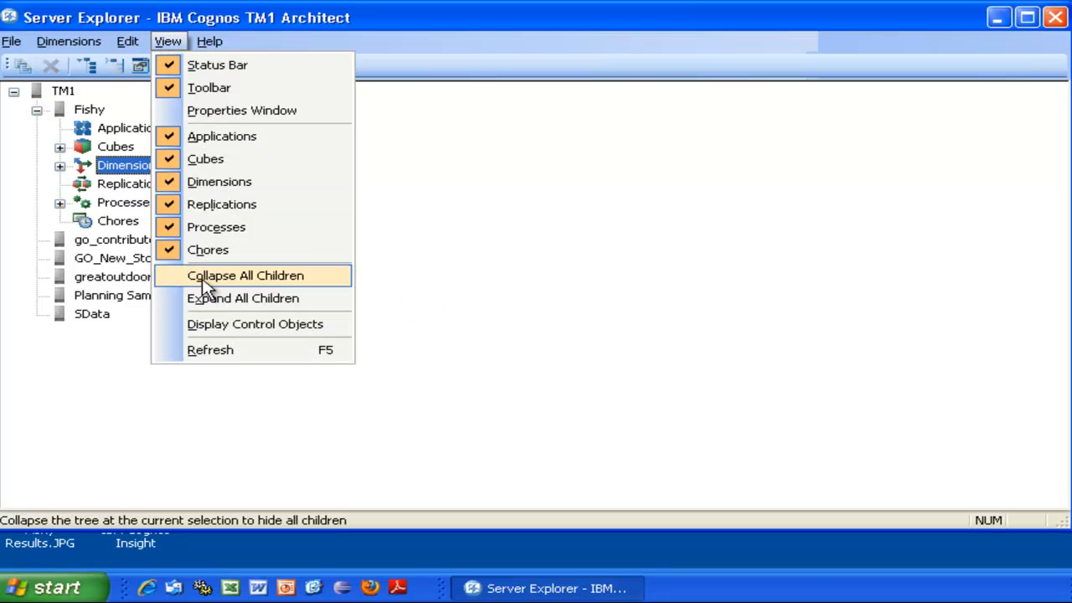
left_click(244, 274)
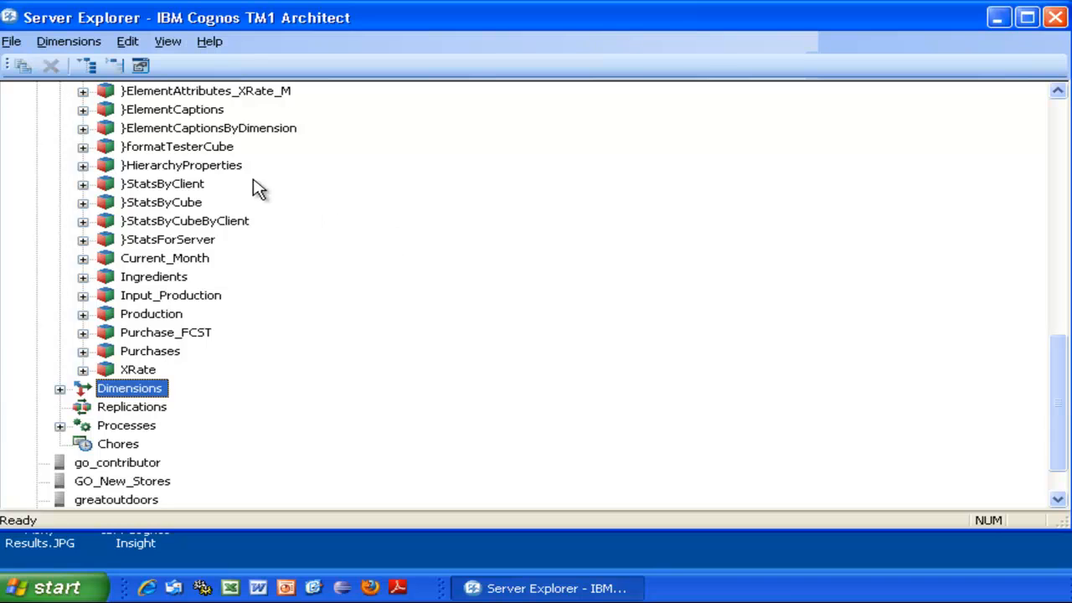
double_click(181, 166)
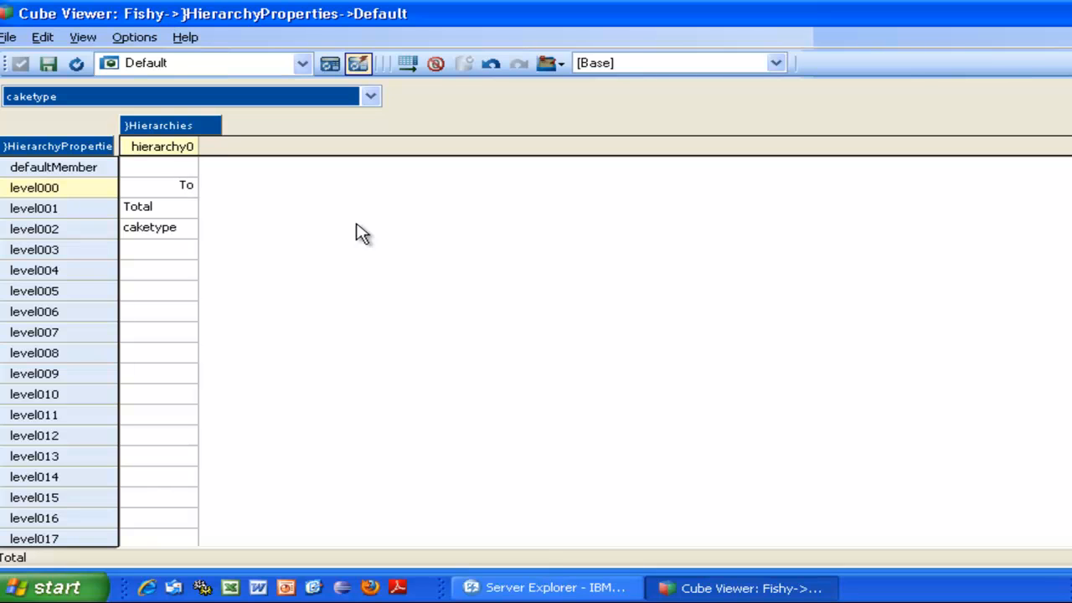
Enter Total Cakes, Cake Types and Cakes as caketype's level000 to level002 names, then leave the viewer.
type("Total Cakes")
left_click(159, 206)
type("Cake Types")
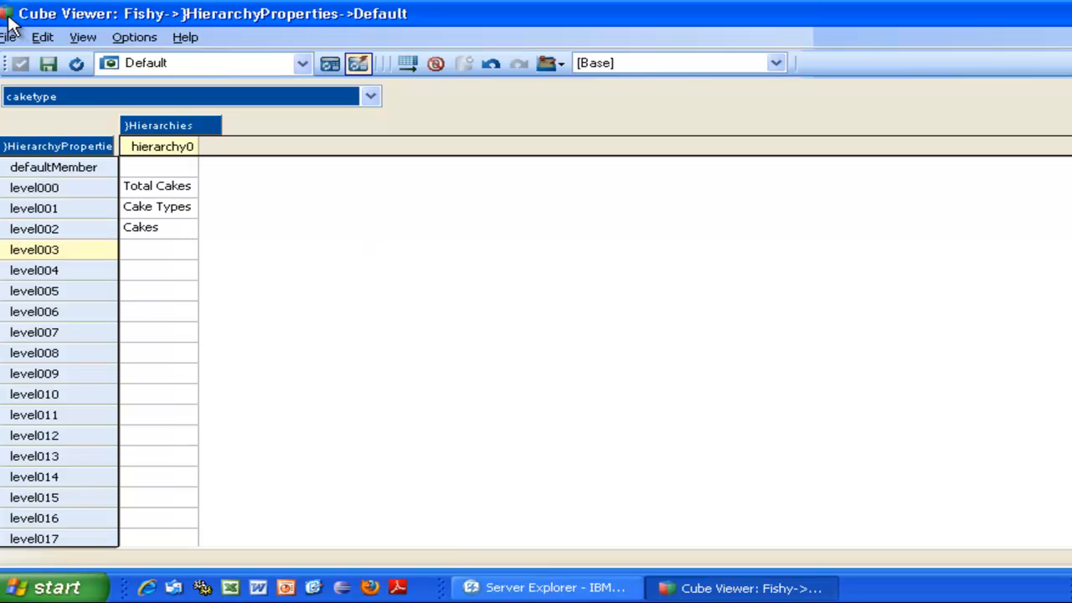
left_click(544, 586)
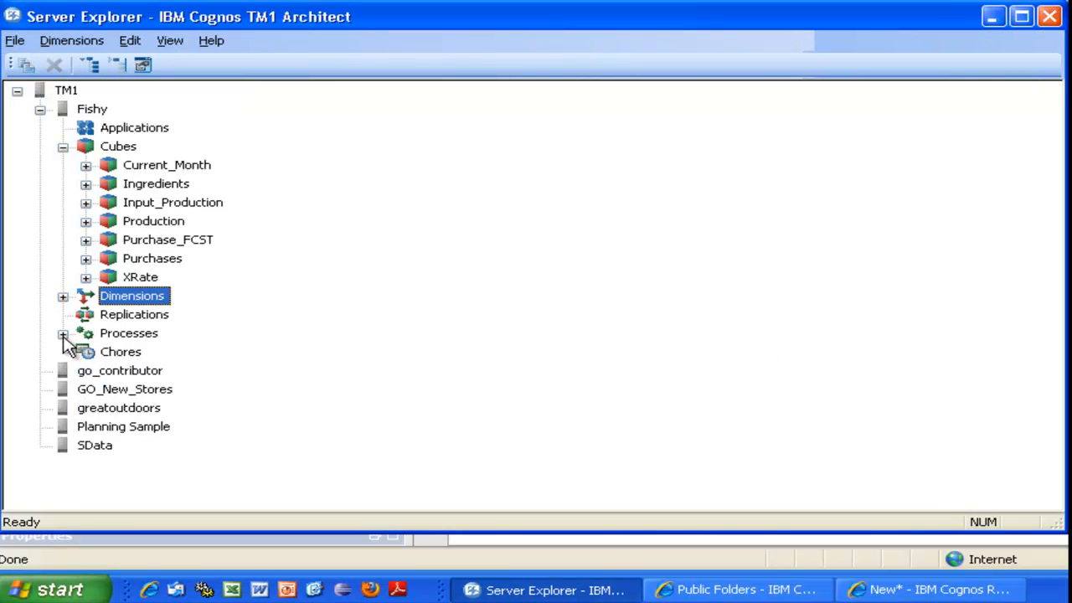
Edit the RenameCakeTypeLevels process and show its Prolog calling refreshmdxhierarchy('caketype').
left_click(64, 333)
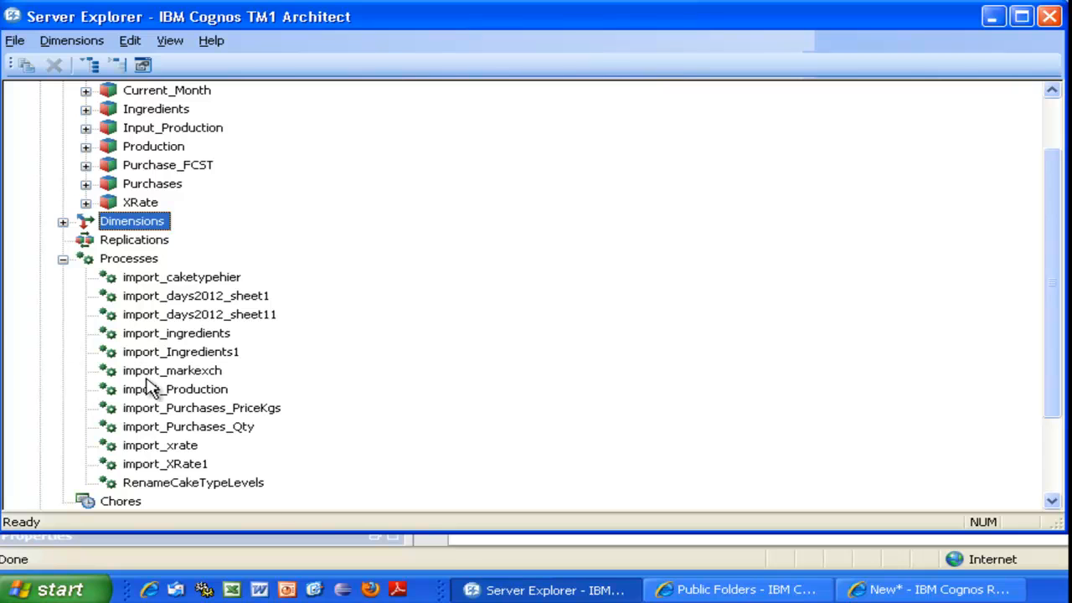
right_click(193, 482)
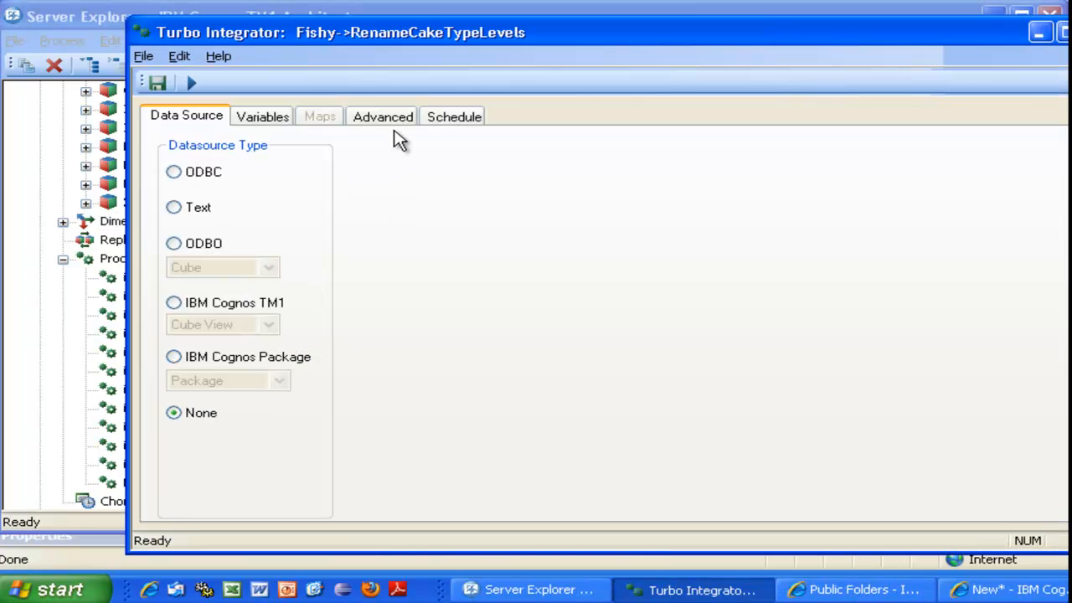
left_click(382, 117)
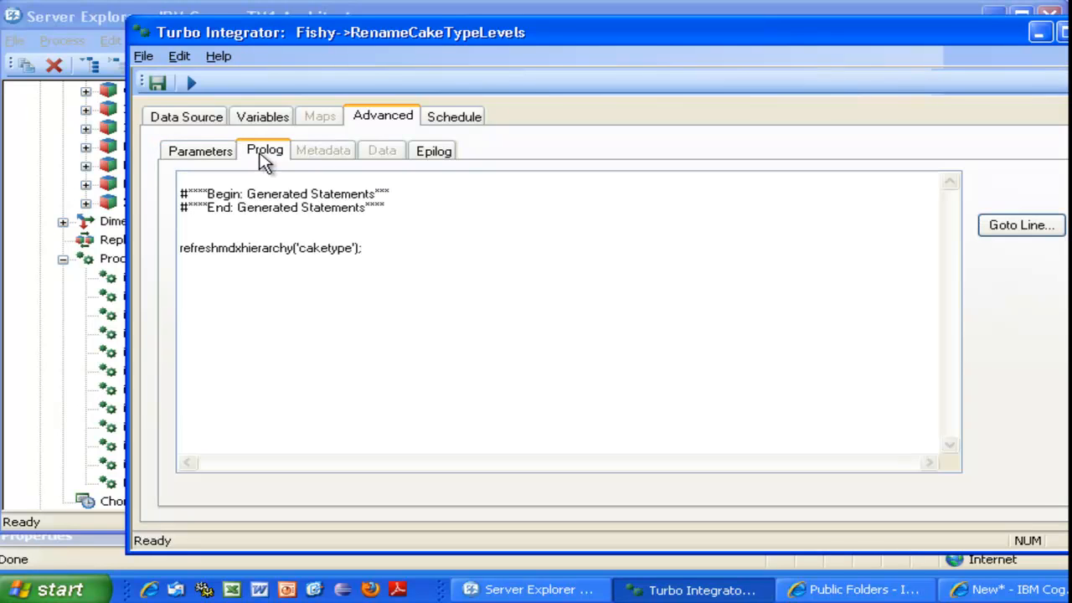
left_click(391, 245)
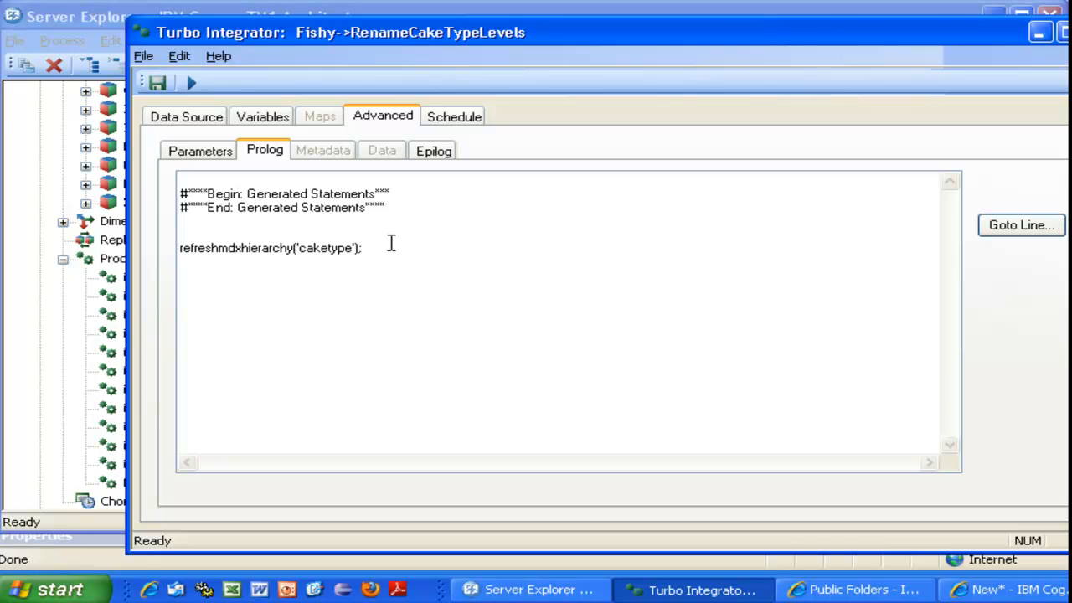
mouse_move(161, 87)
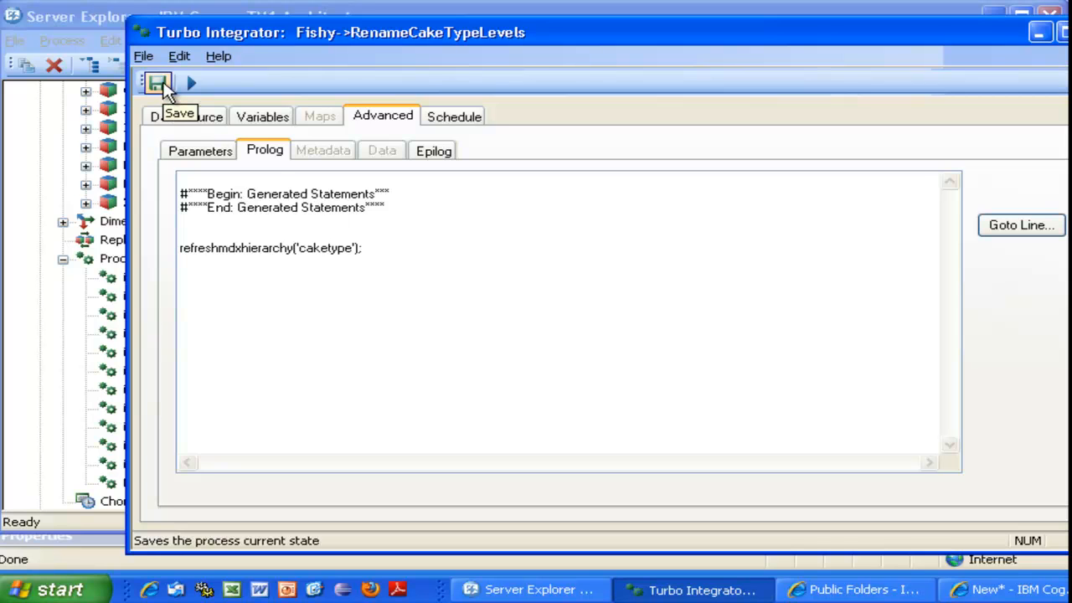
mouse_move(193, 82)
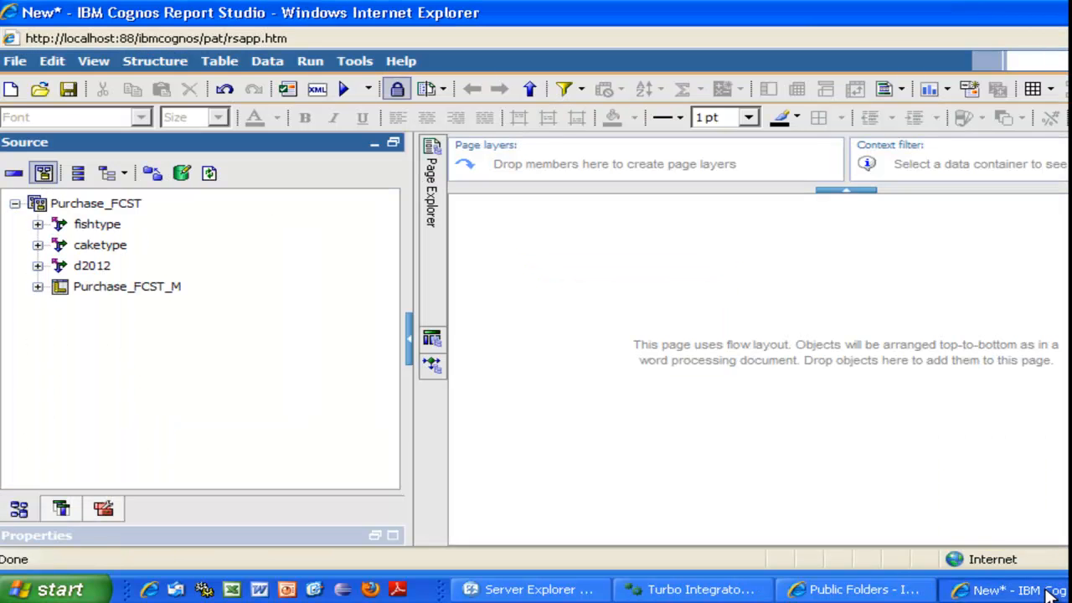
mouse_move(317, 326)
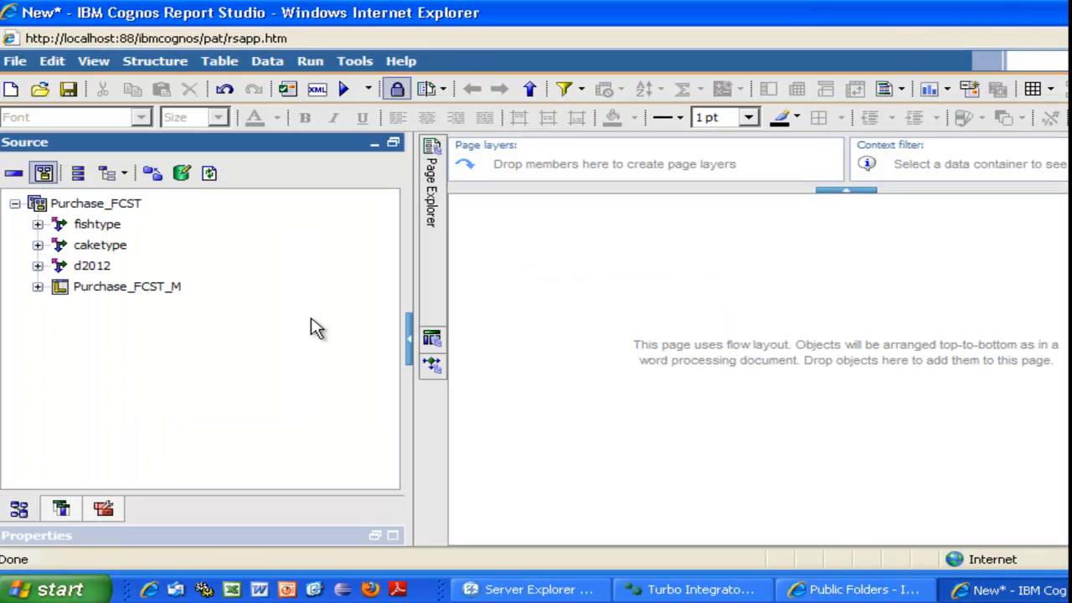
Expand the caketype hierarchy to reveal levels Total Cakes, Cake Types and Cakes.
left_click(37, 244)
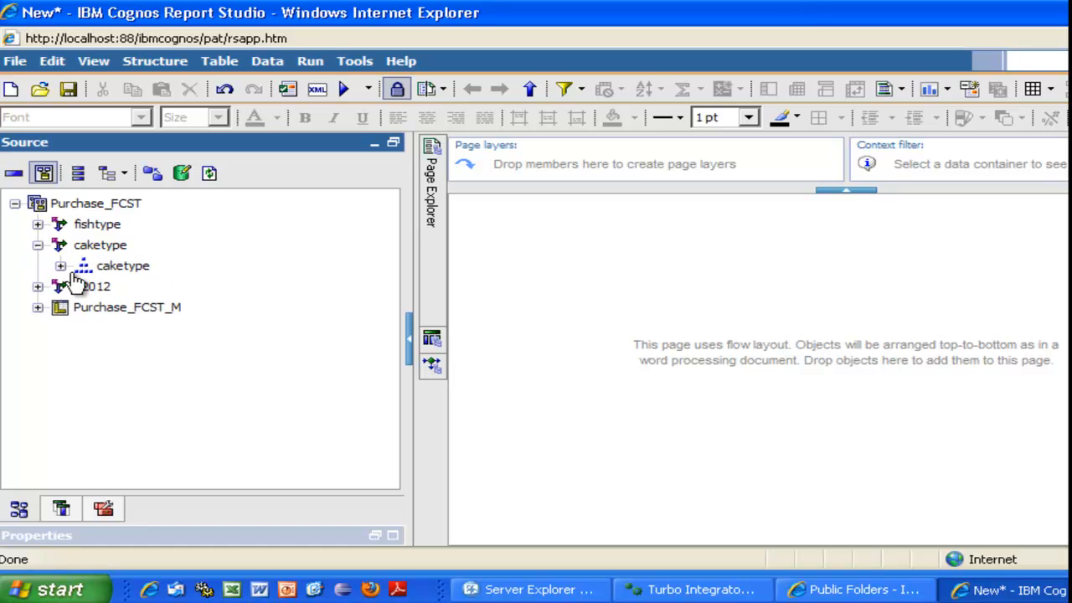
left_click(61, 264)
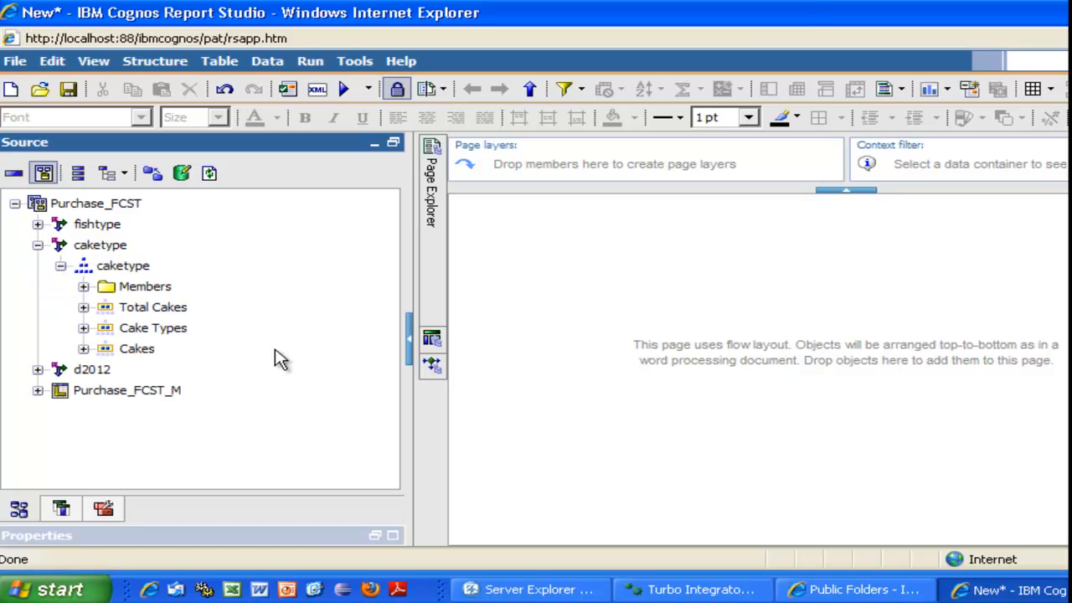